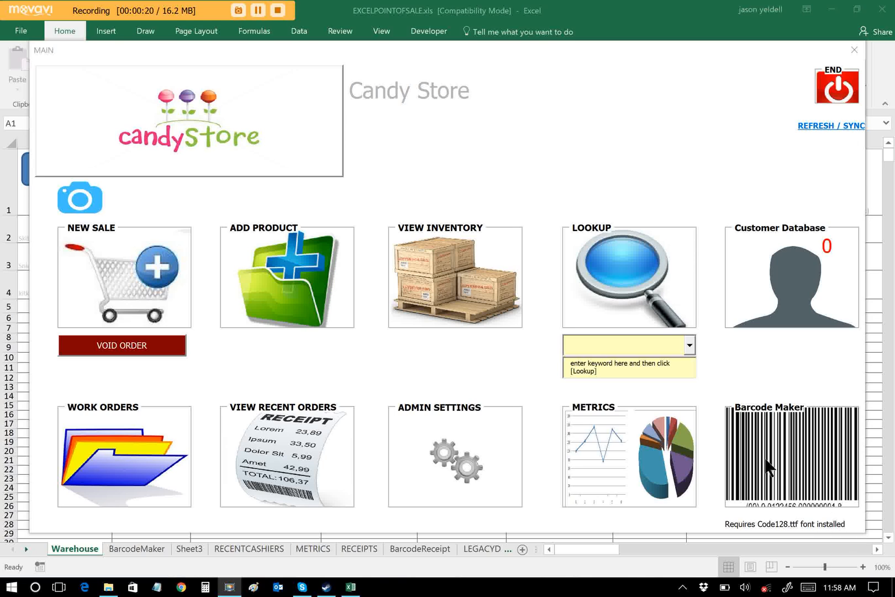
mouse_move(453, 284)
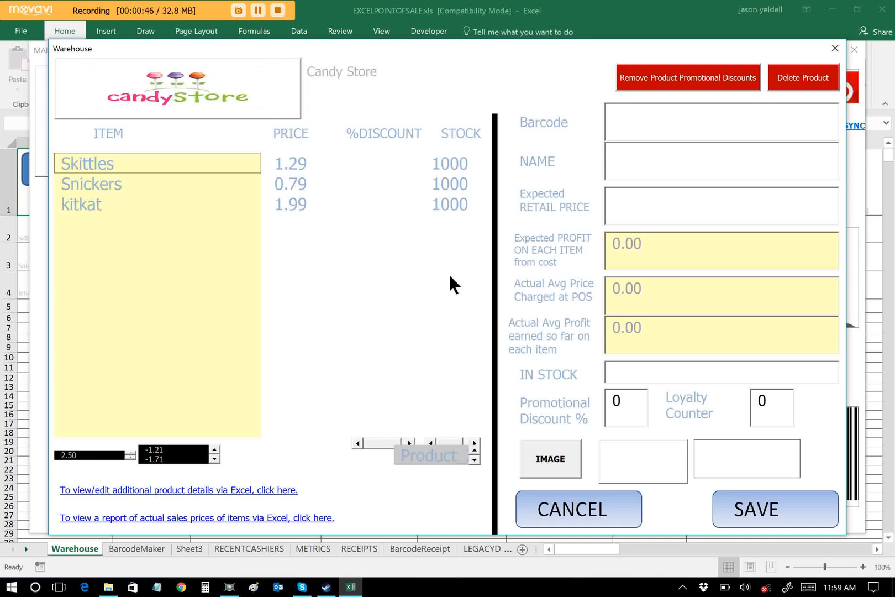
mouse_move(139, 167)
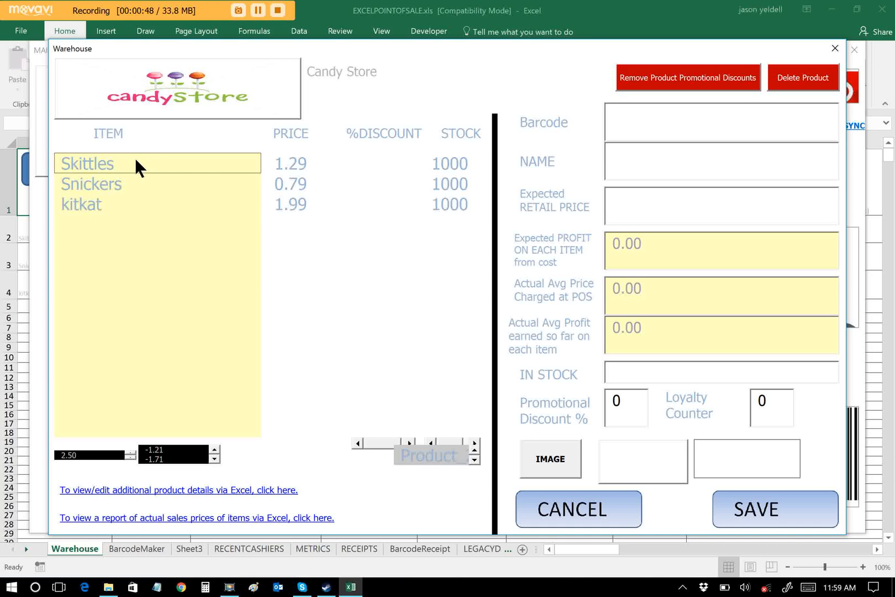
Select Skittles and agree to set up its customer loyalty program and folder
click(87, 164)
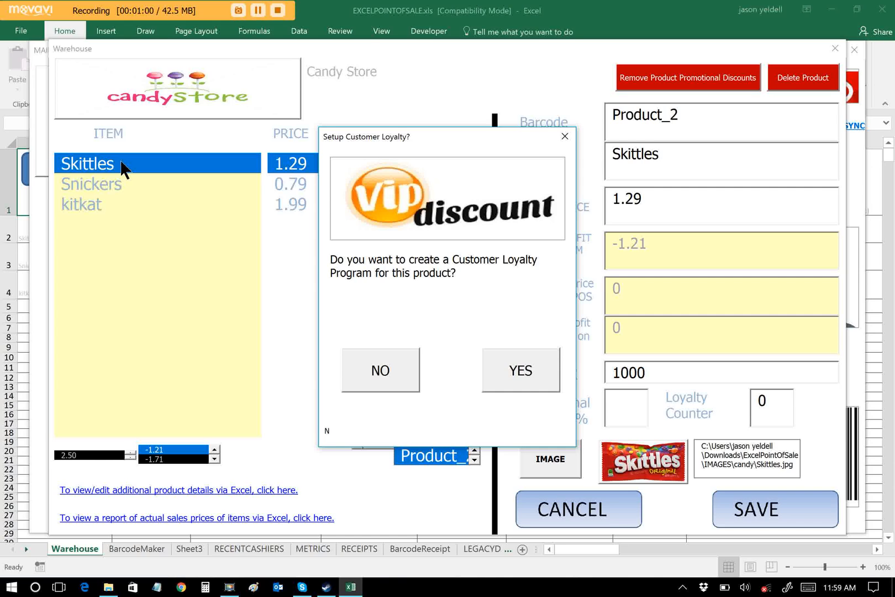
click(520, 369)
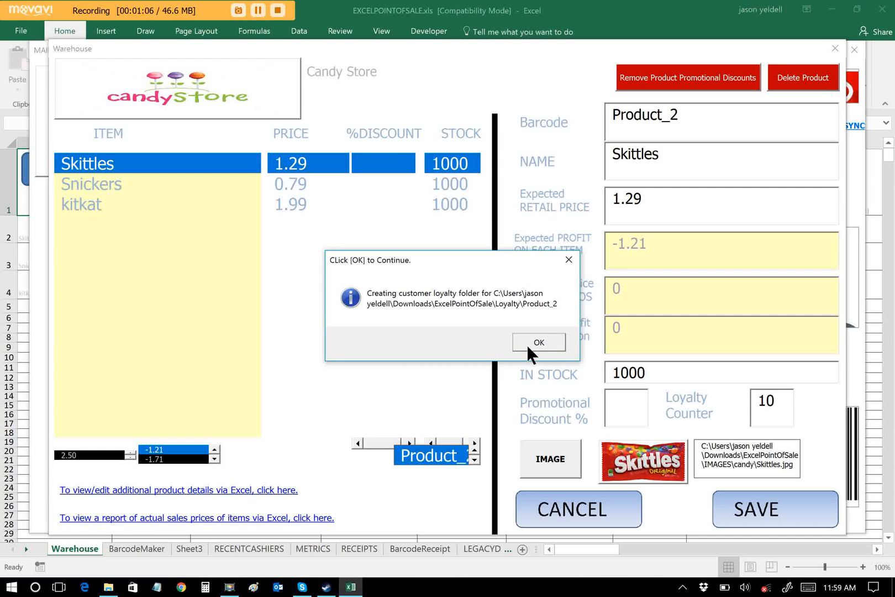
click(538, 343)
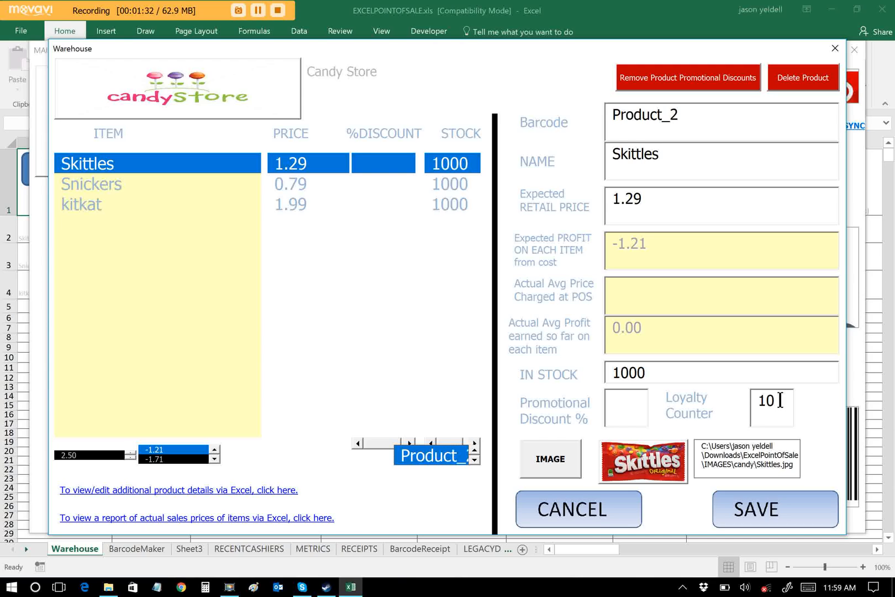
Set Skittles' loyalty counter to 4, save the product and return to the main menu
text(4)
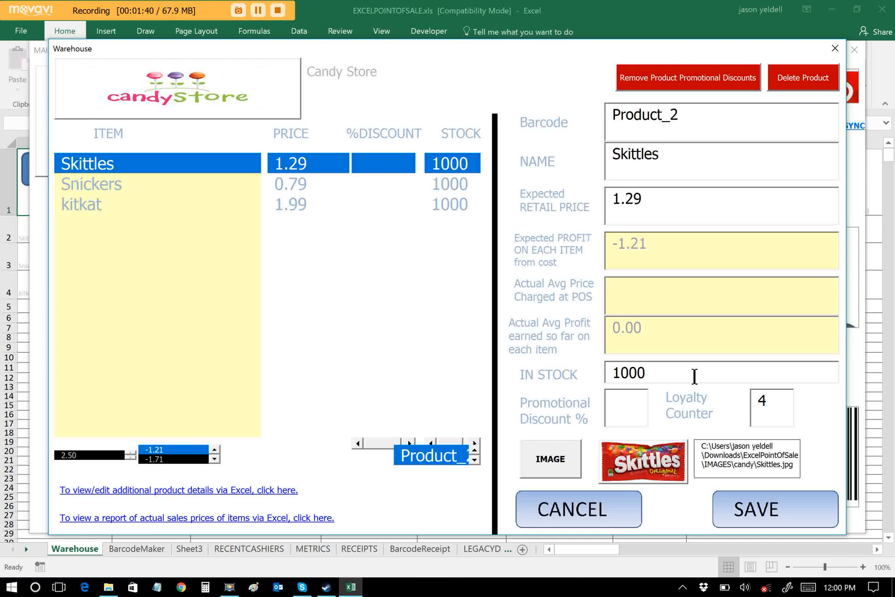
click(774, 510)
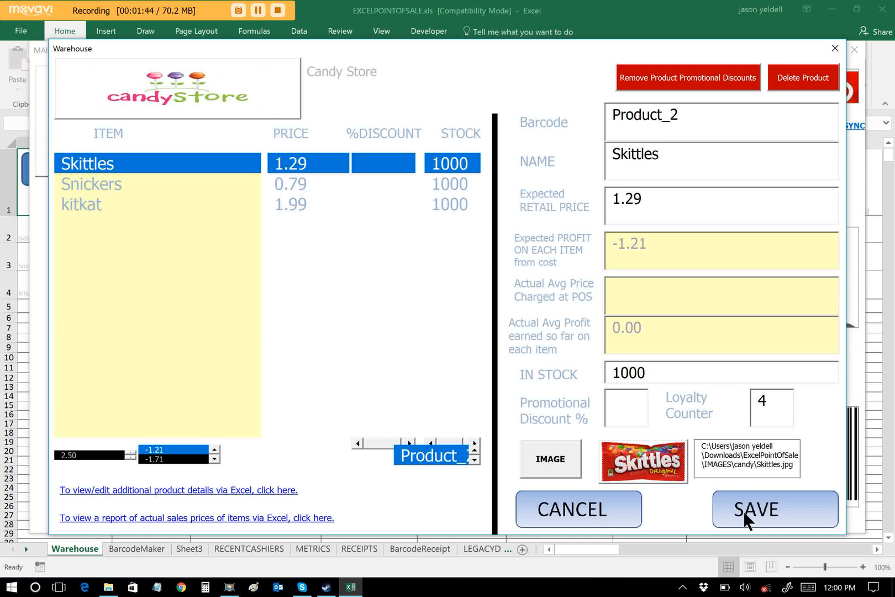
click(774, 508)
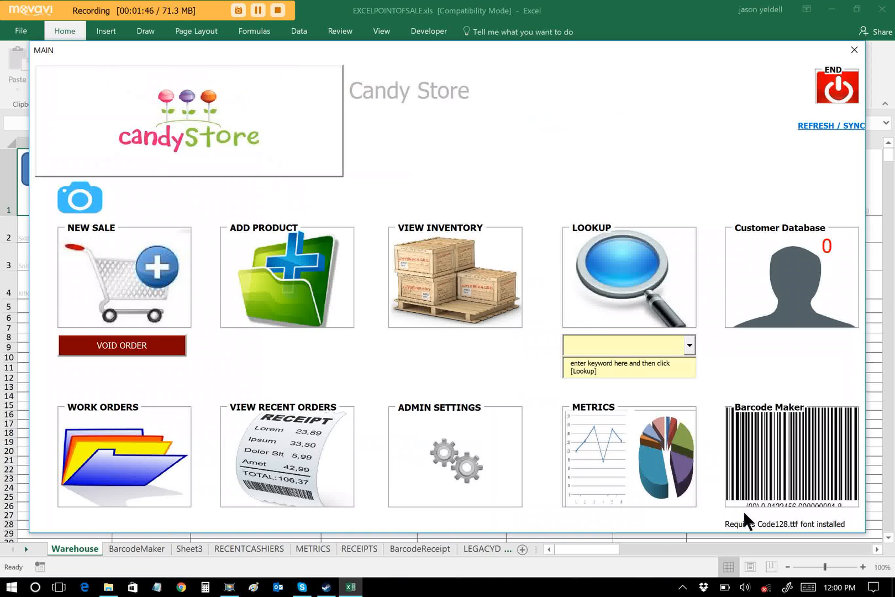
click(286, 278)
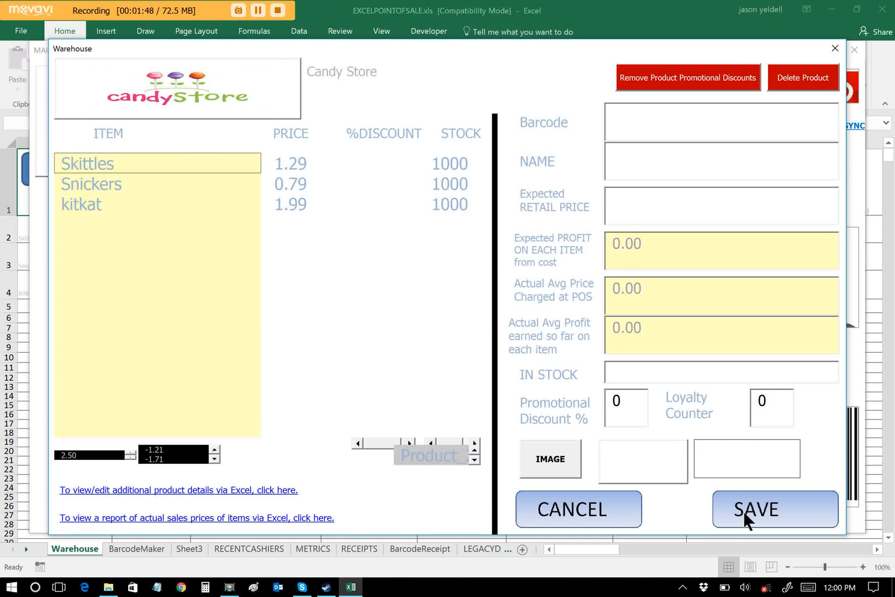
click(773, 508)
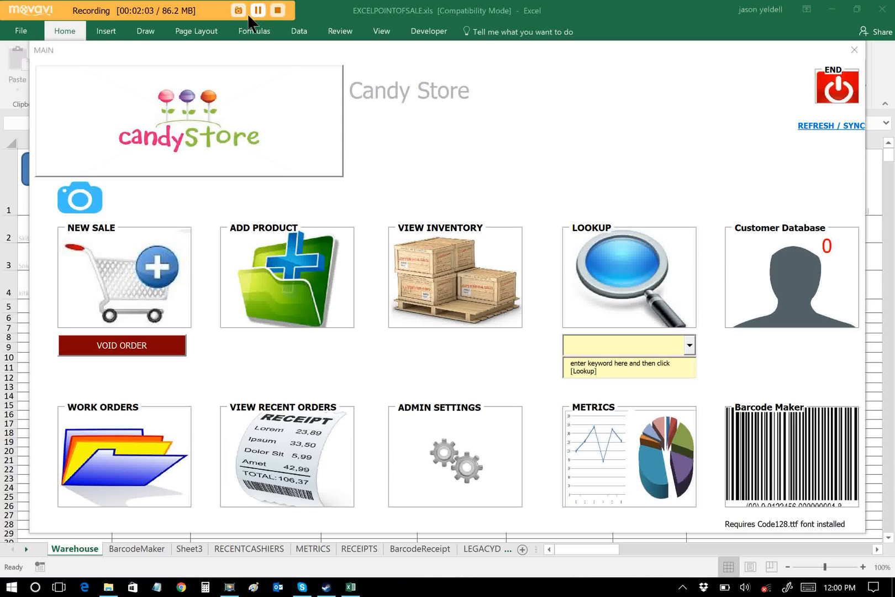
mouse_move(143, 273)
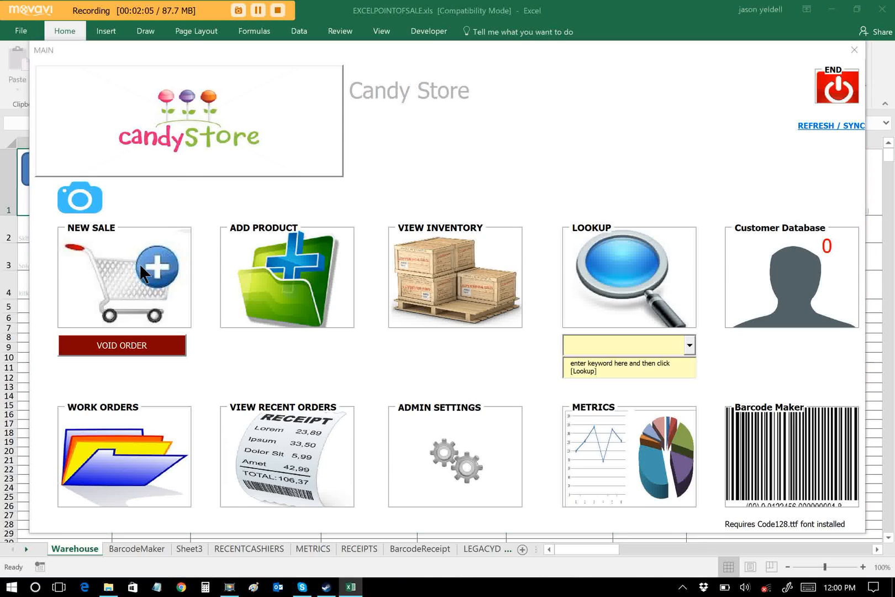
Start a new sale, opening the empty checkout screen
click(855, 50)
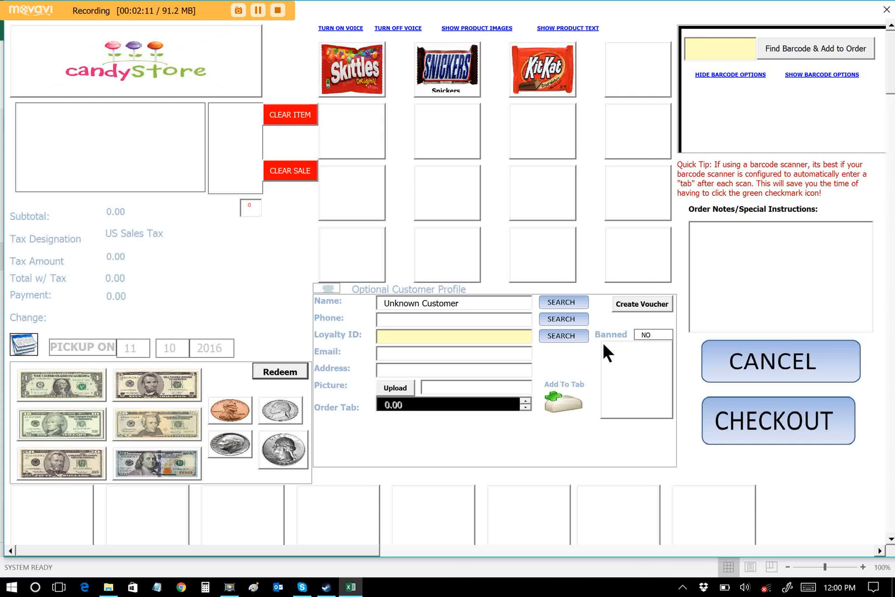
click(718, 48)
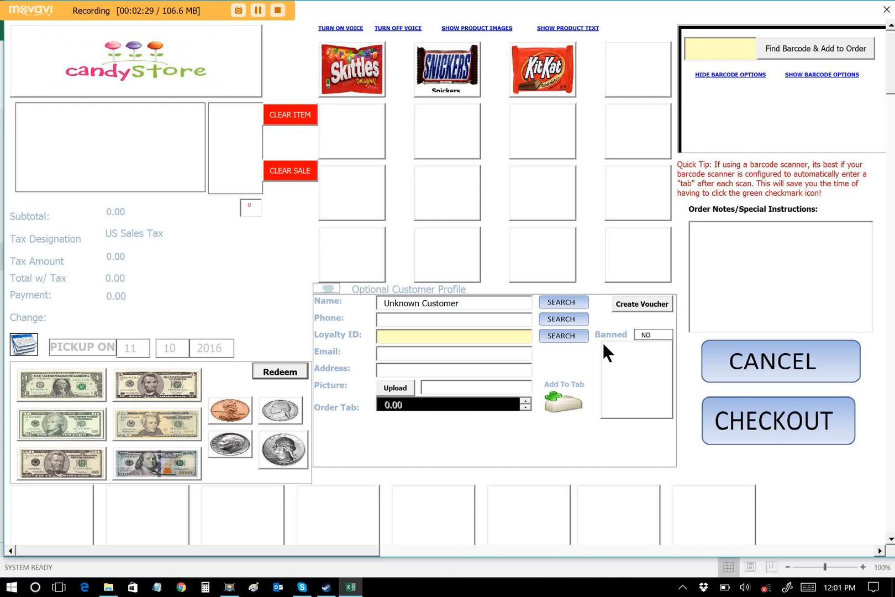
click(719, 48)
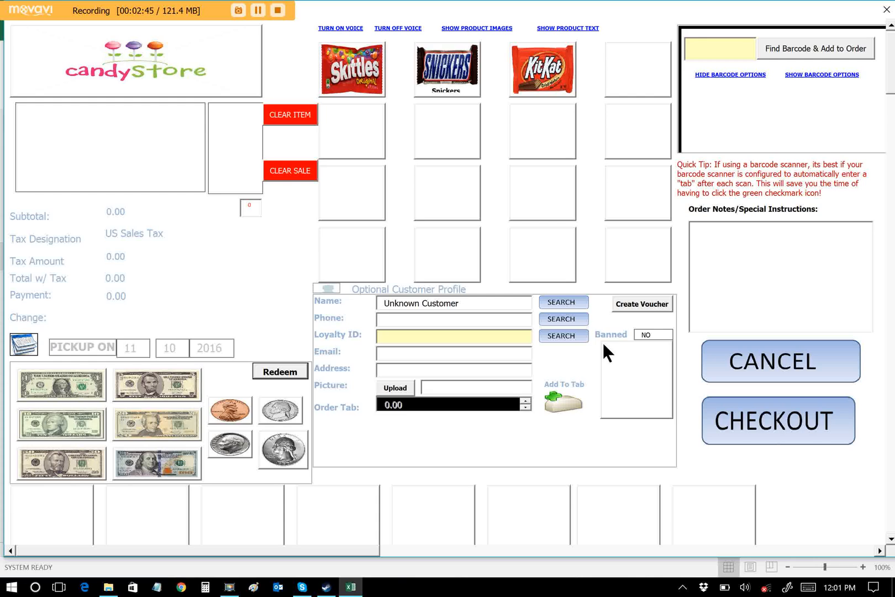
click(718, 47)
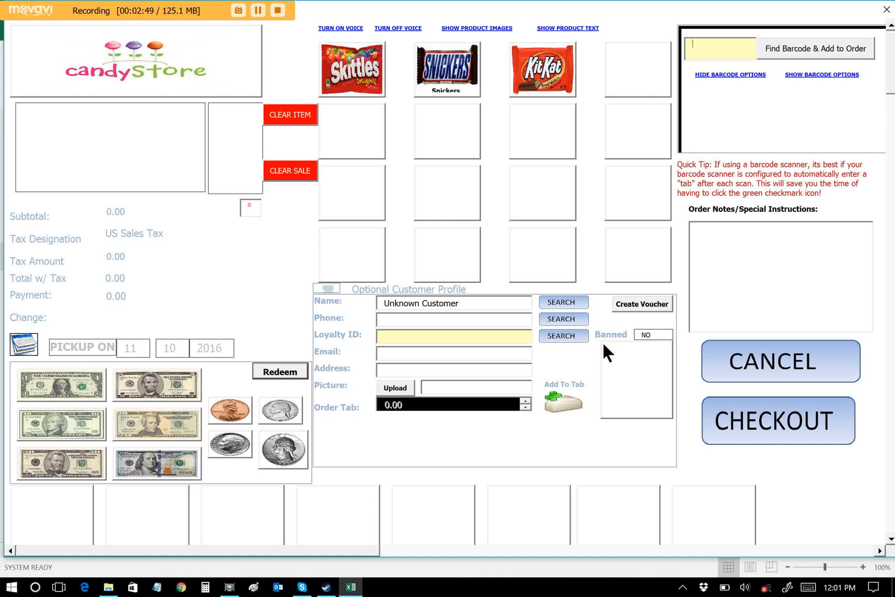
mouse_move(577, 351)
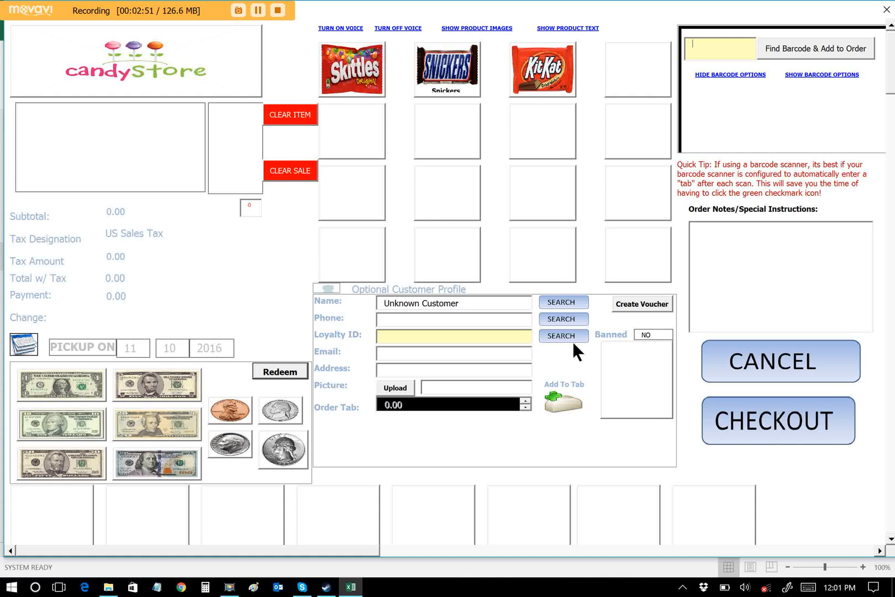
Search loyalty ID L12345 and agree to create the missing customer profile
click(453, 336)
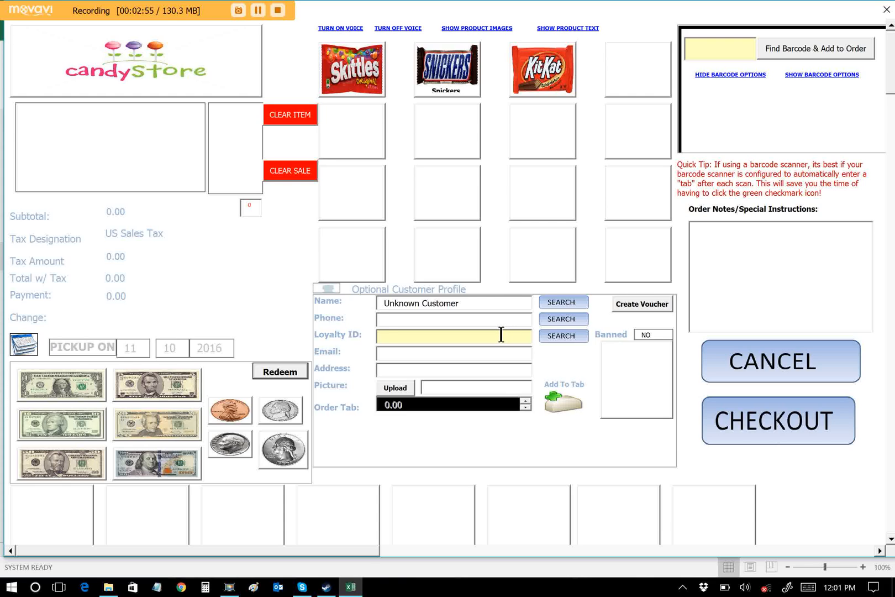
text(L12345)
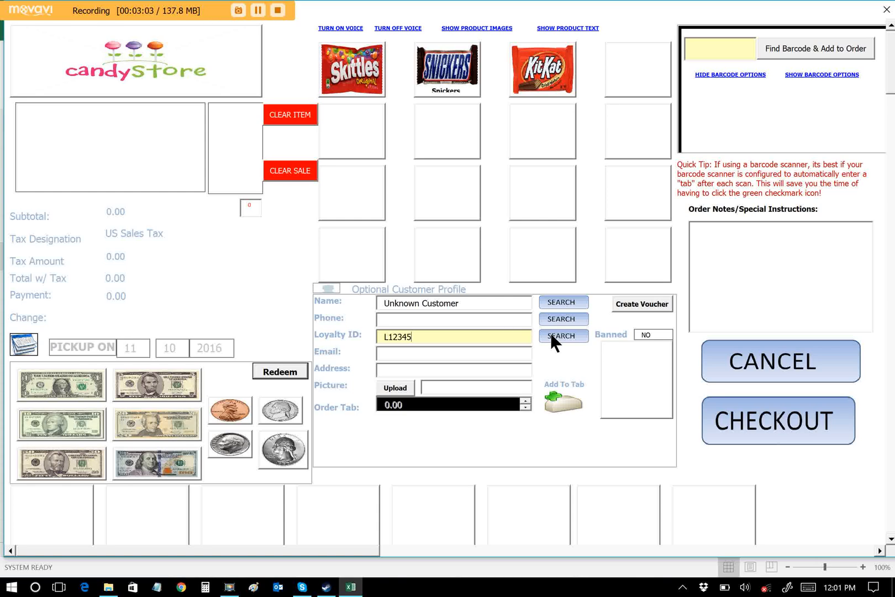
click(561, 335)
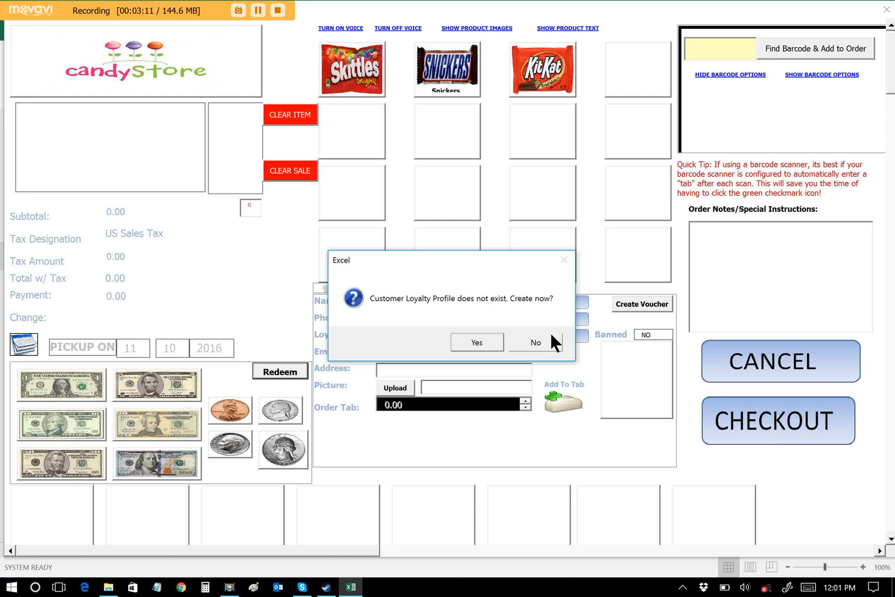
mouse_move(489, 326)
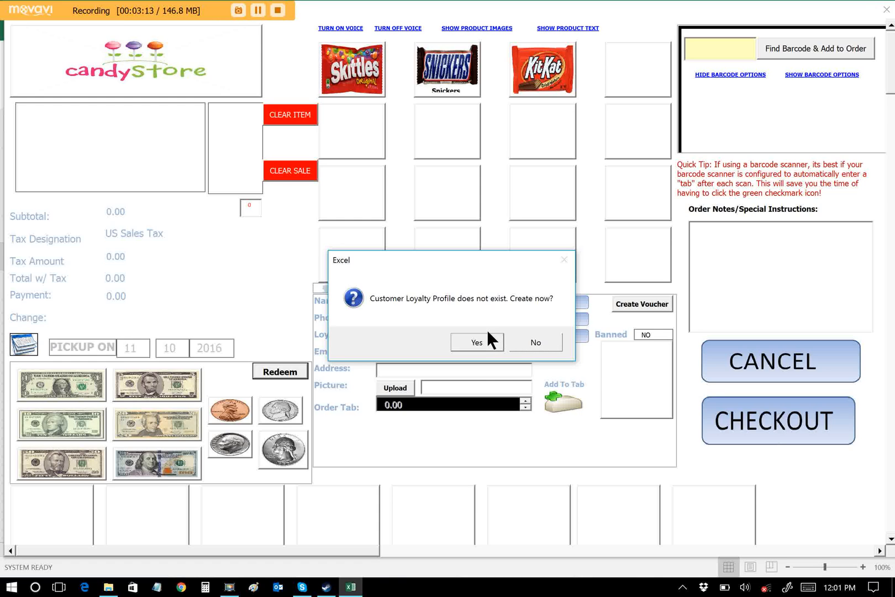
click(476, 343)
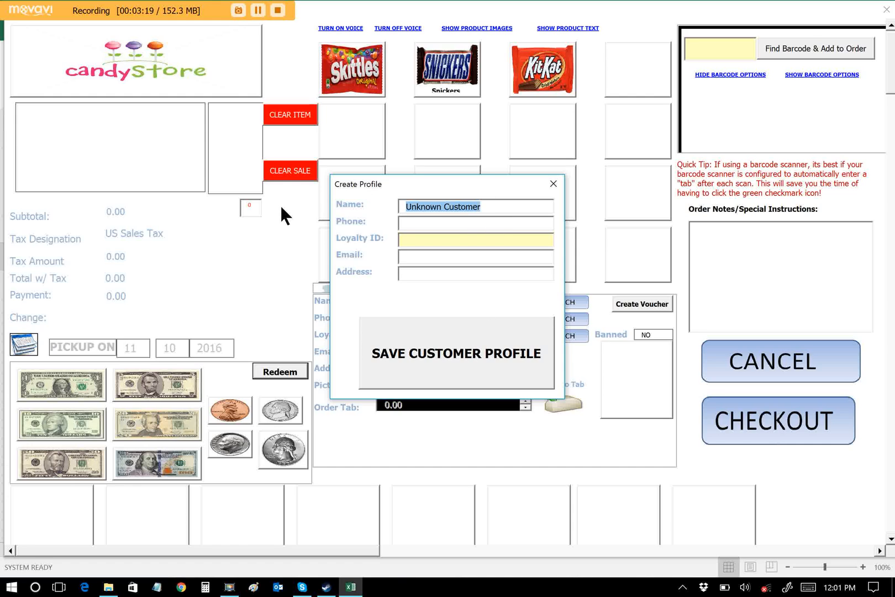
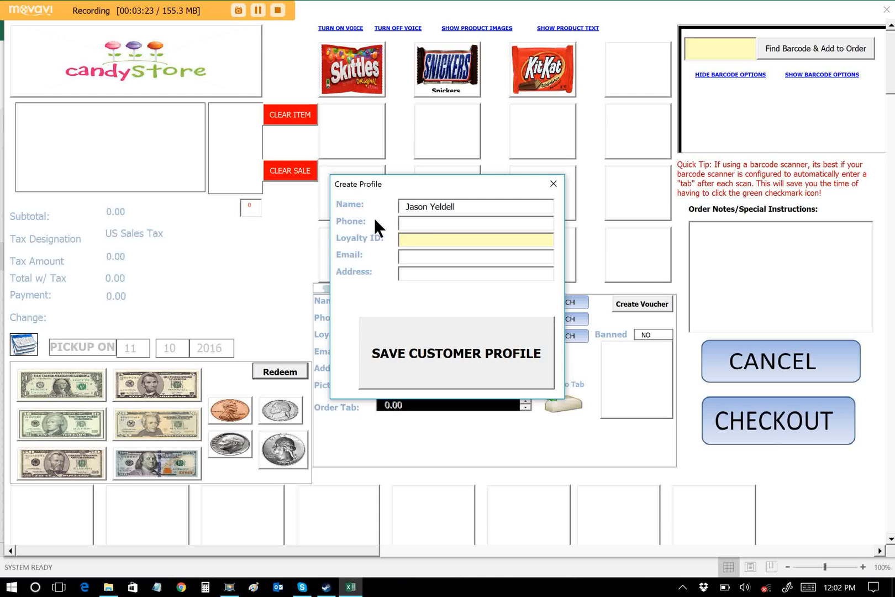
text(1234)
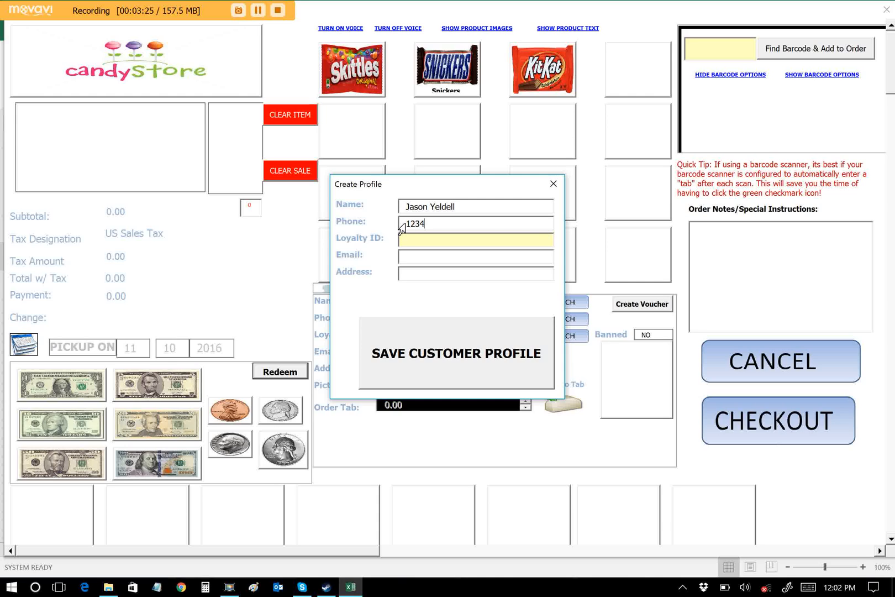
text(56789)
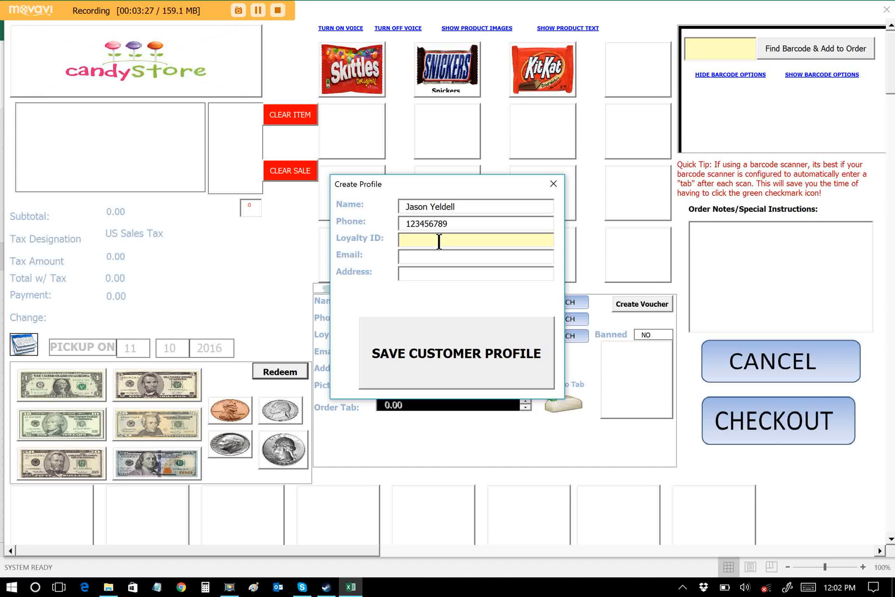
text(L)
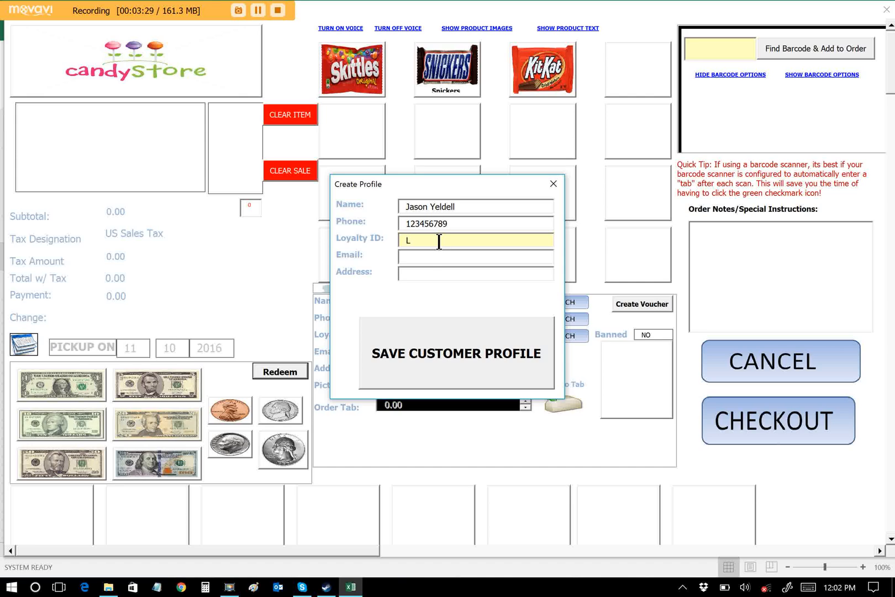
text(12345)
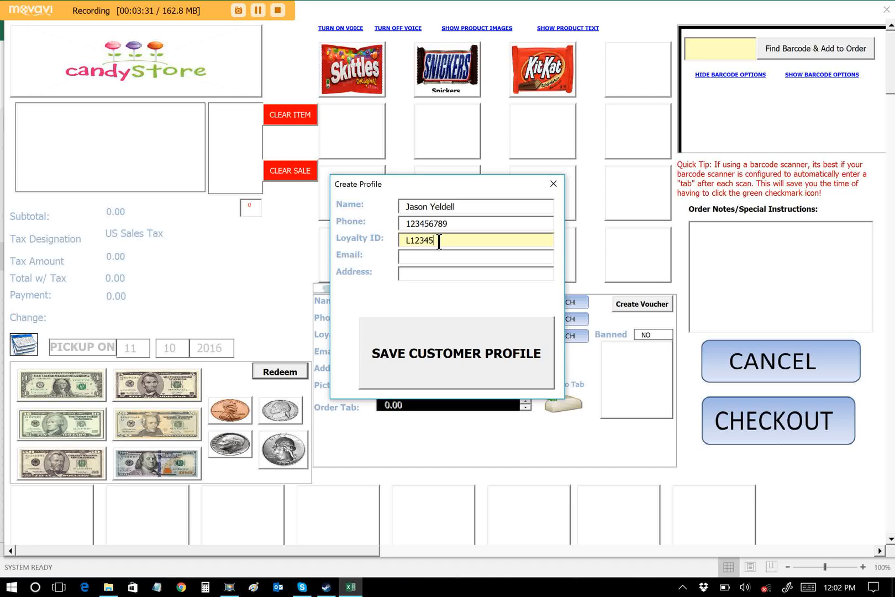
click(476, 258)
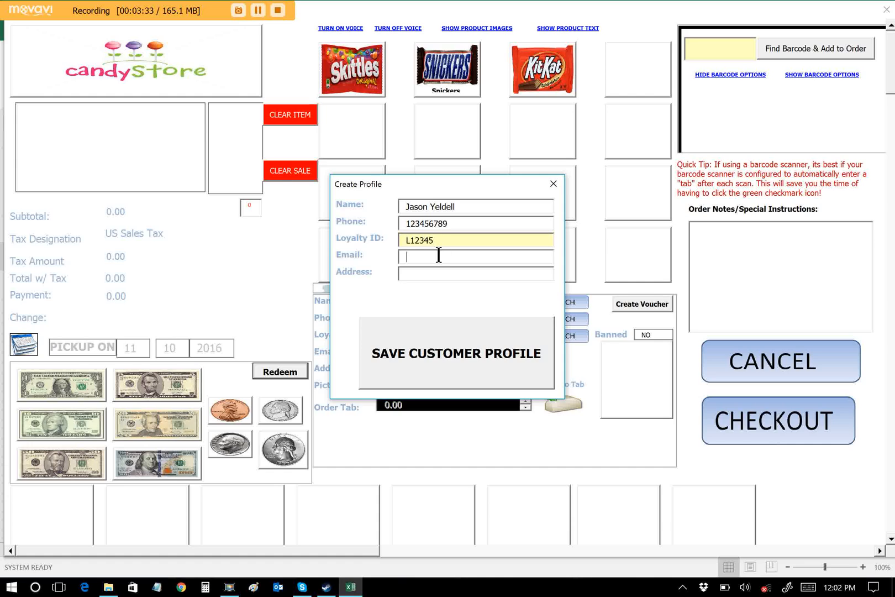
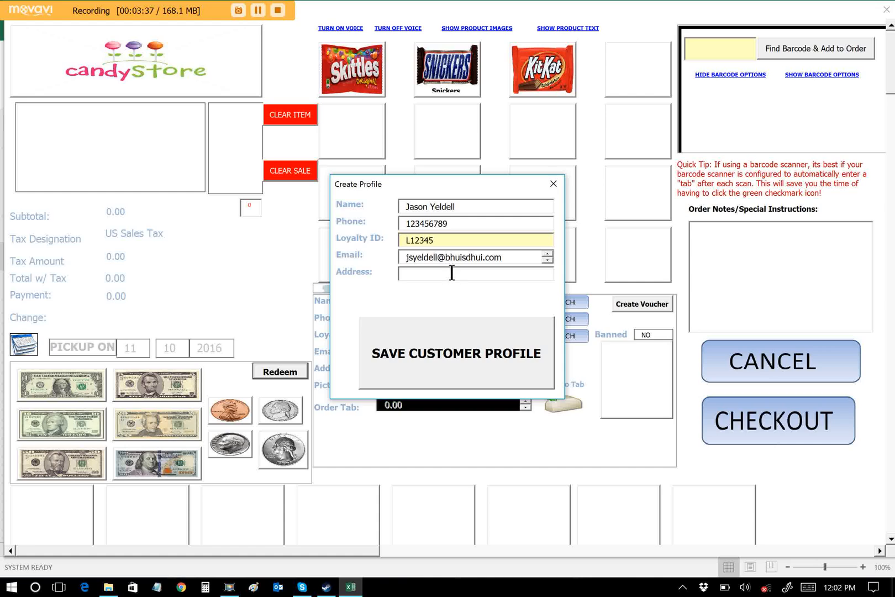
text(ft2tvy2tvtyty)
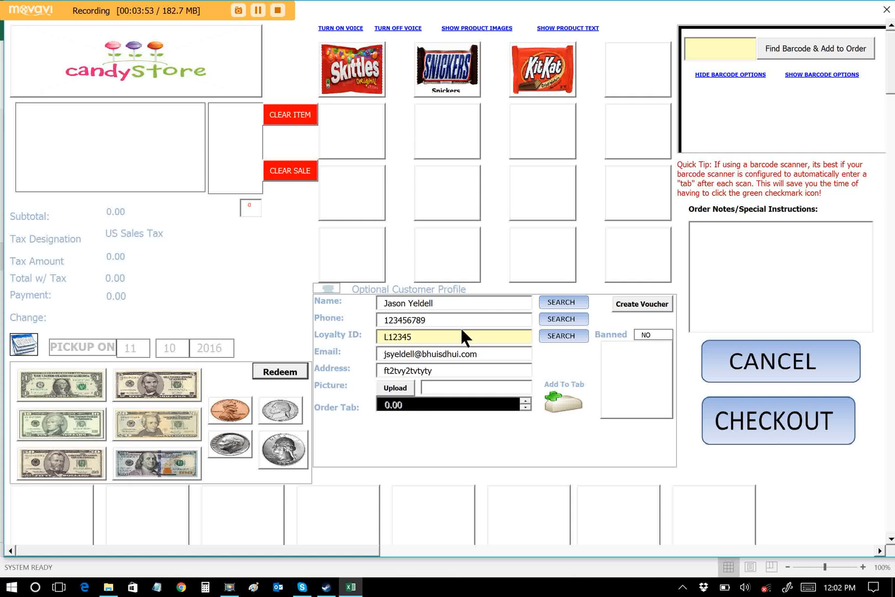
mouse_move(368, 97)
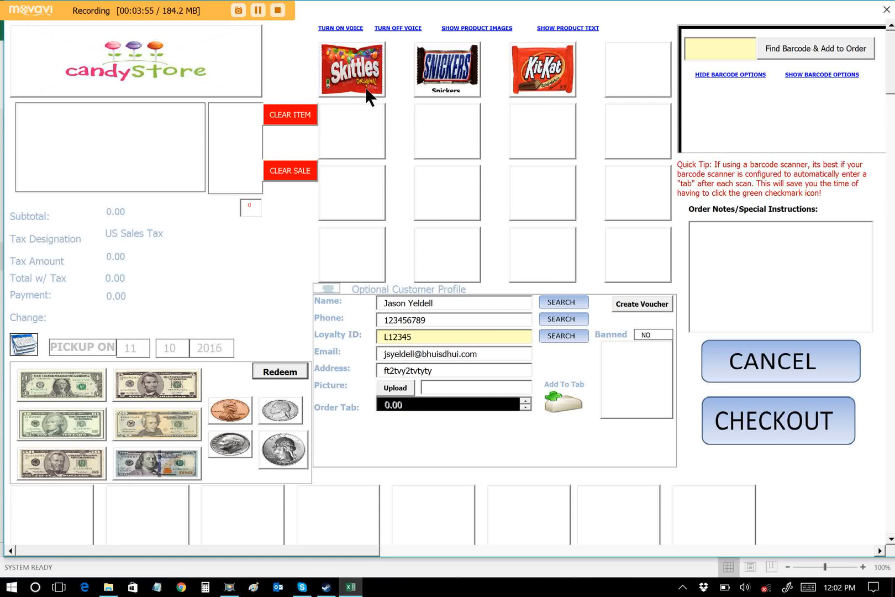
Add four Skittles and accept the loyalty discount making the fourth free, total 3.87
click(352, 68)
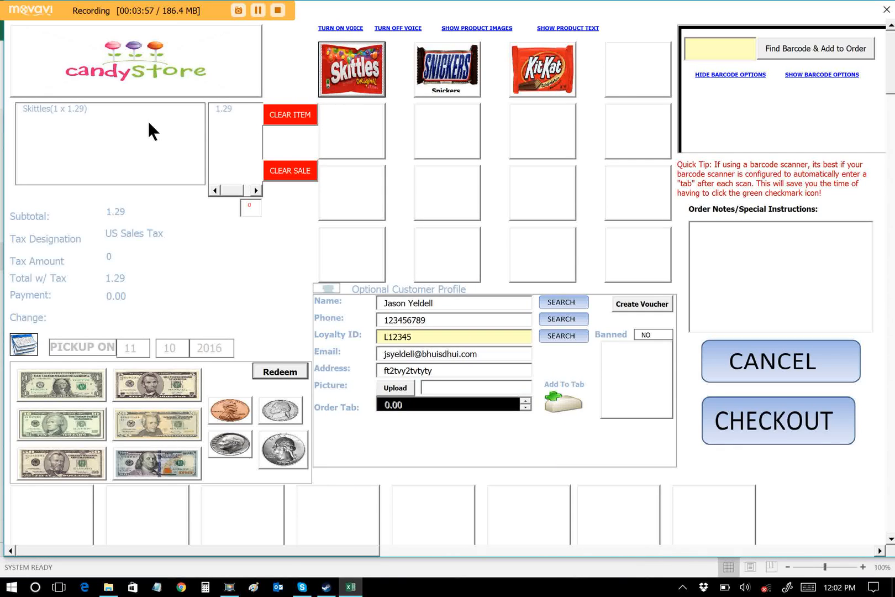
click(352, 68)
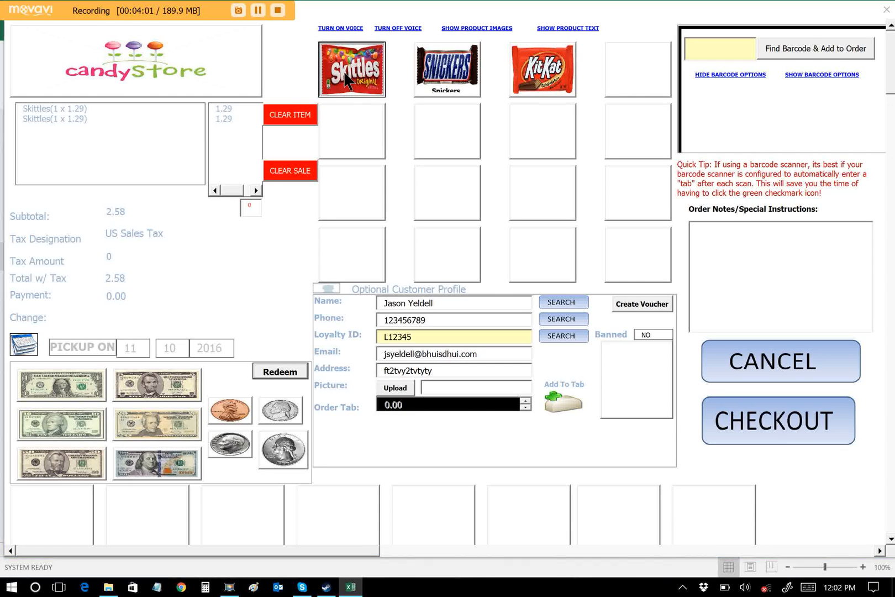
click(352, 69)
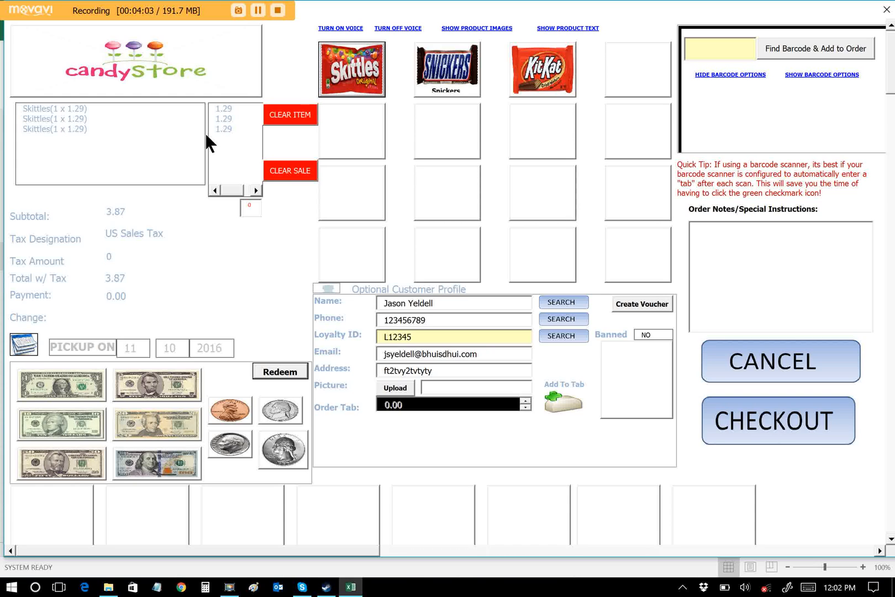
click(351, 68)
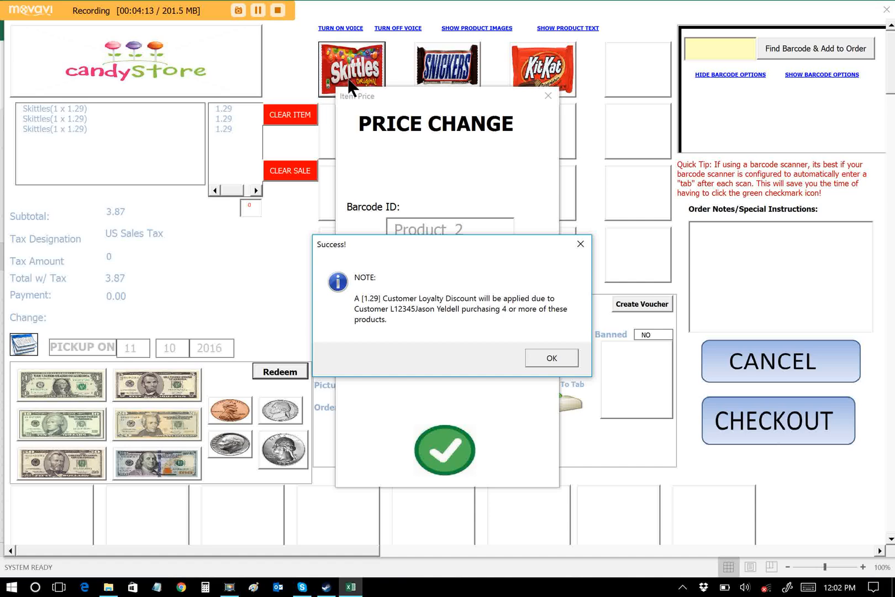
mouse_move(512, 347)
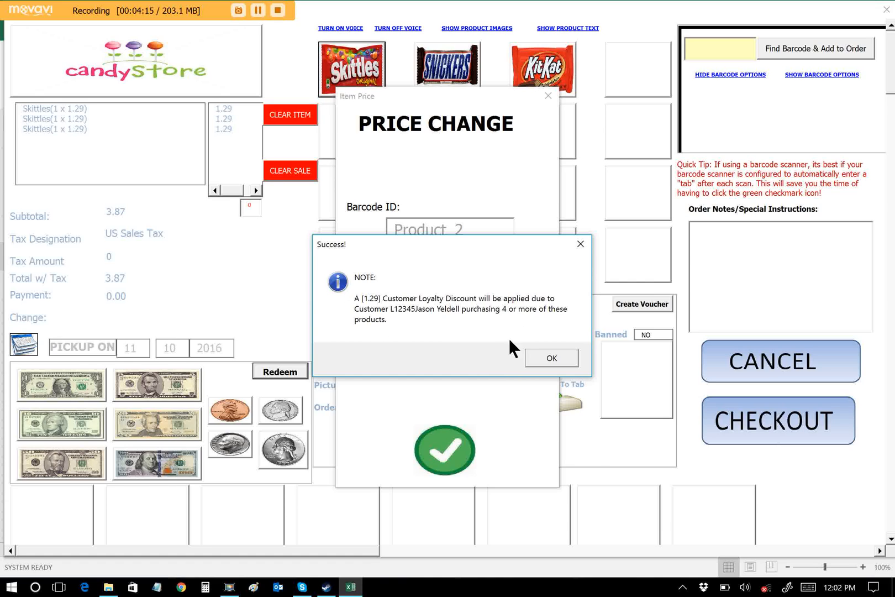
mouse_move(543, 370)
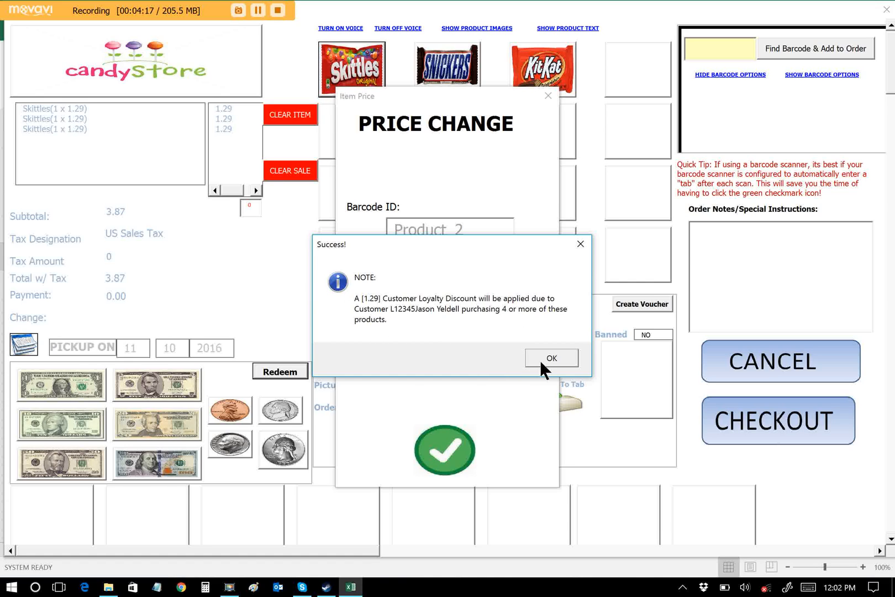
click(550, 357)
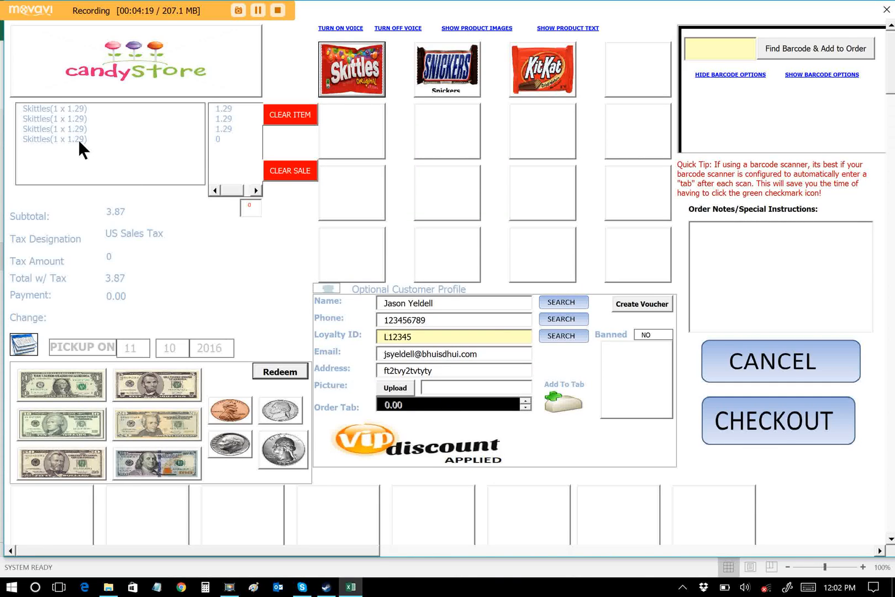
mouse_move(223, 166)
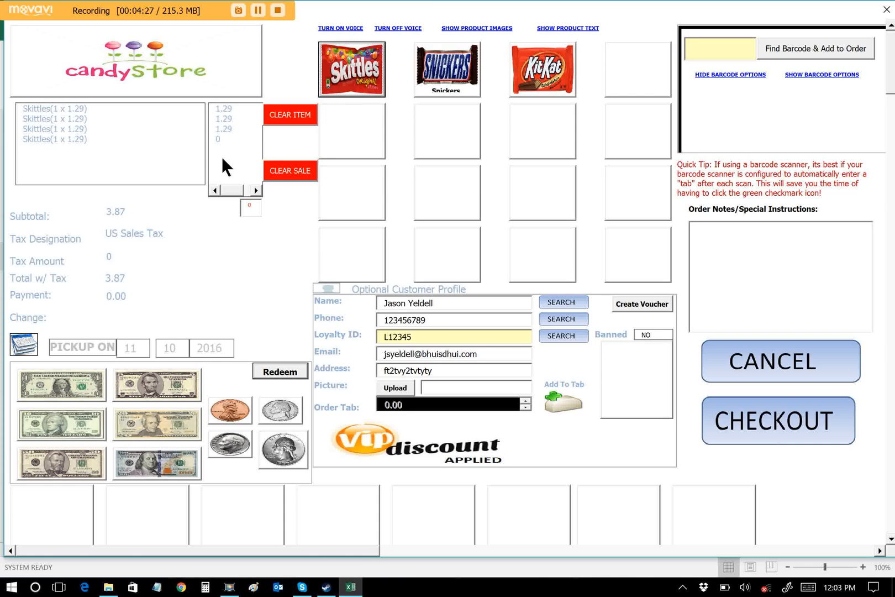
Add Snickers bars at 0.79 each, bringing the sale total to 7.82
click(446, 69)
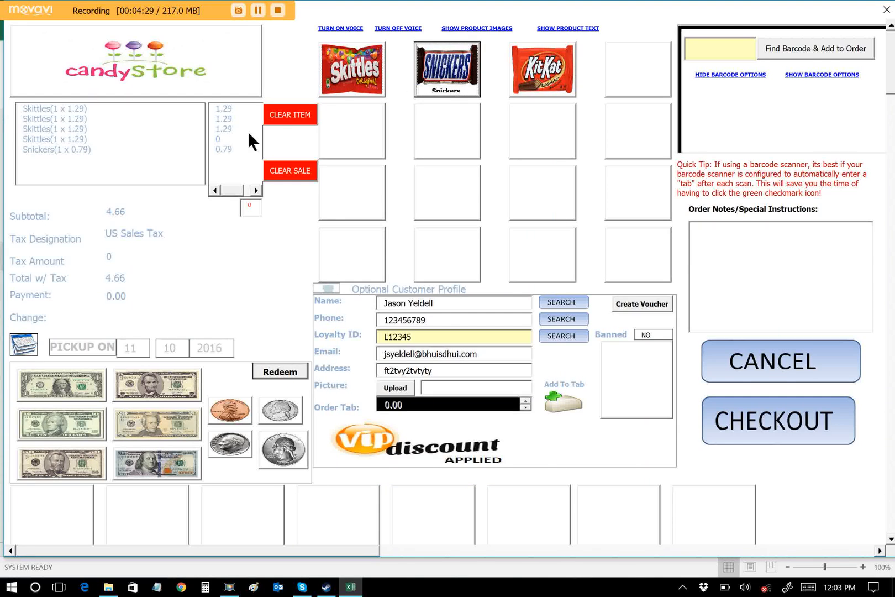
click(447, 68)
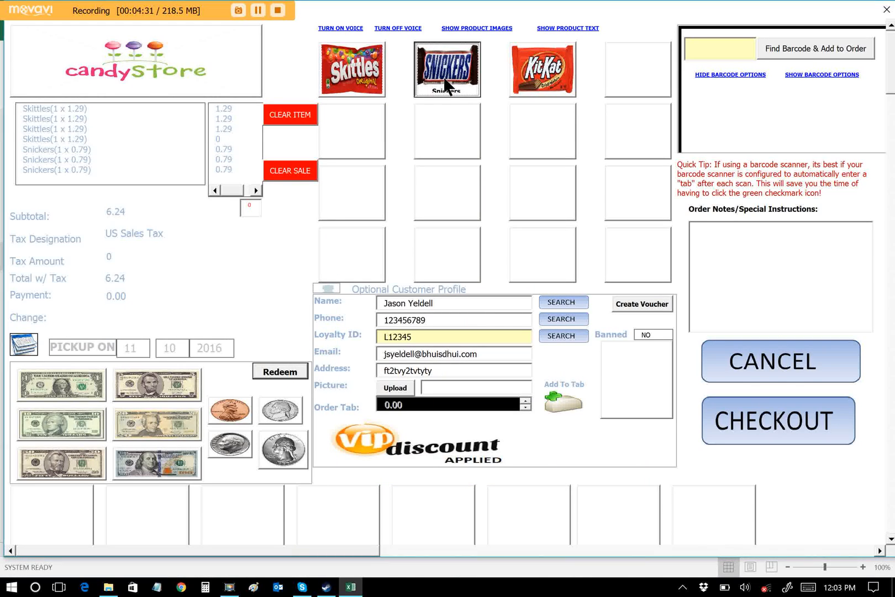
click(447, 69)
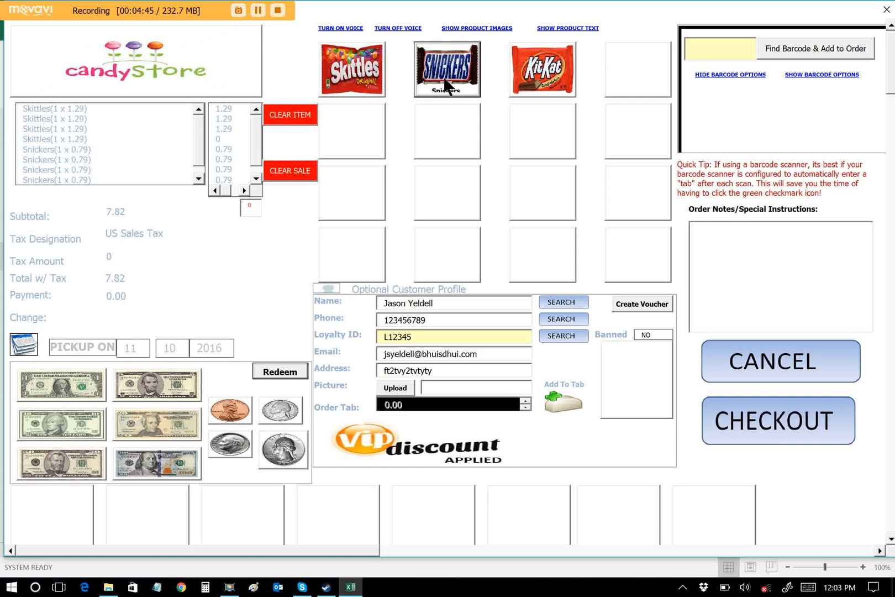
mouse_move(355, 61)
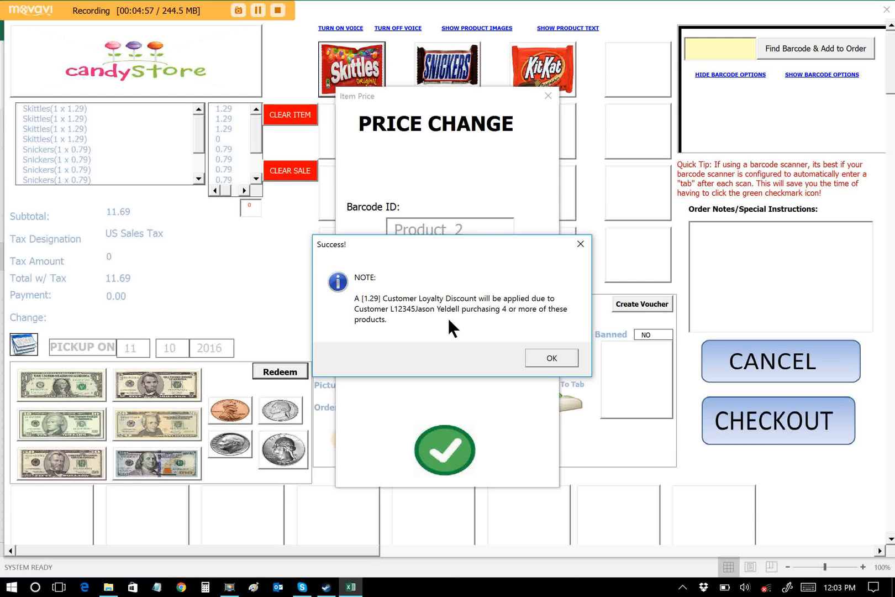
Accept the second loyalty discount notice for the free eighth Skittles, total 11.69
click(550, 357)
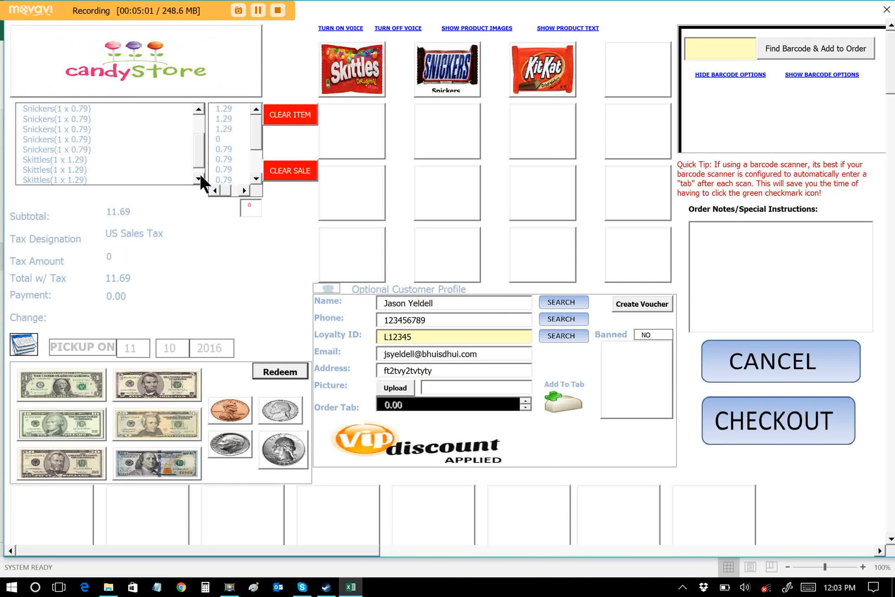
click(54, 180)
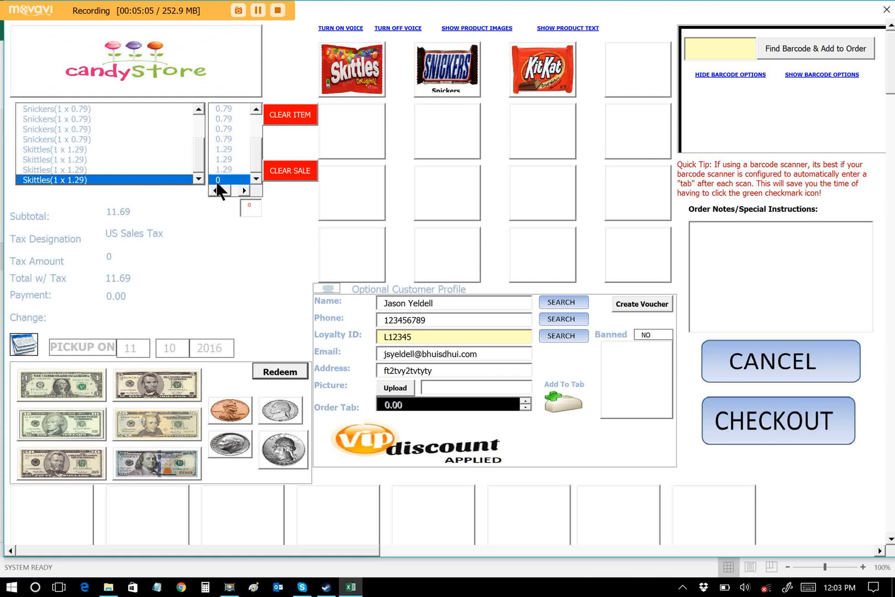
mouse_move(206, 224)
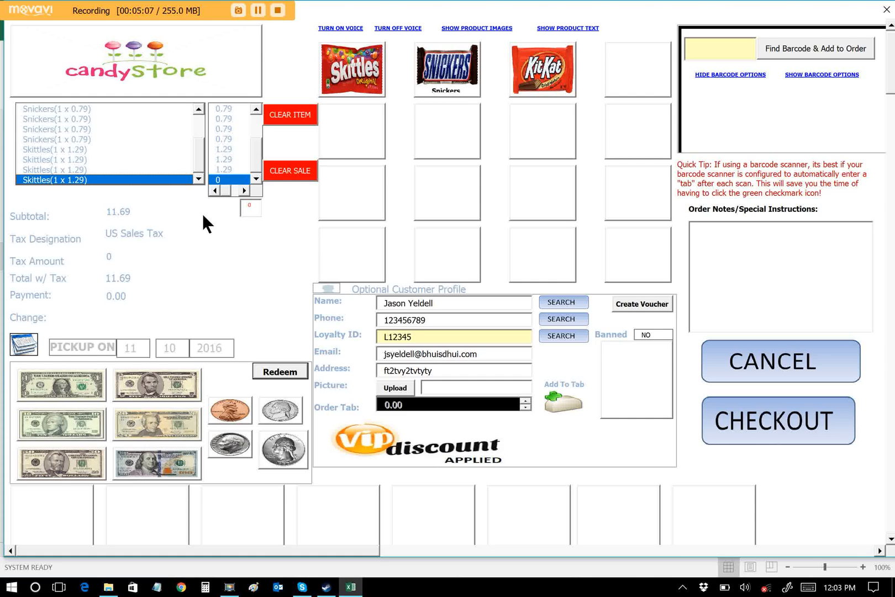